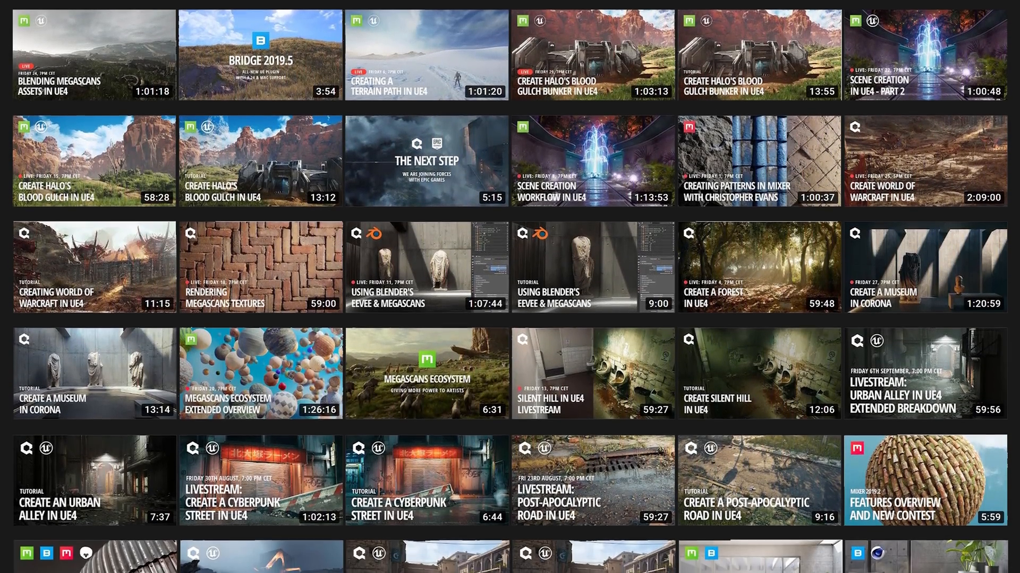
Scroll the Quixel homepage past The Next Step to the Megascans, Bridge and Mixer panels.
scroll(down, 3)
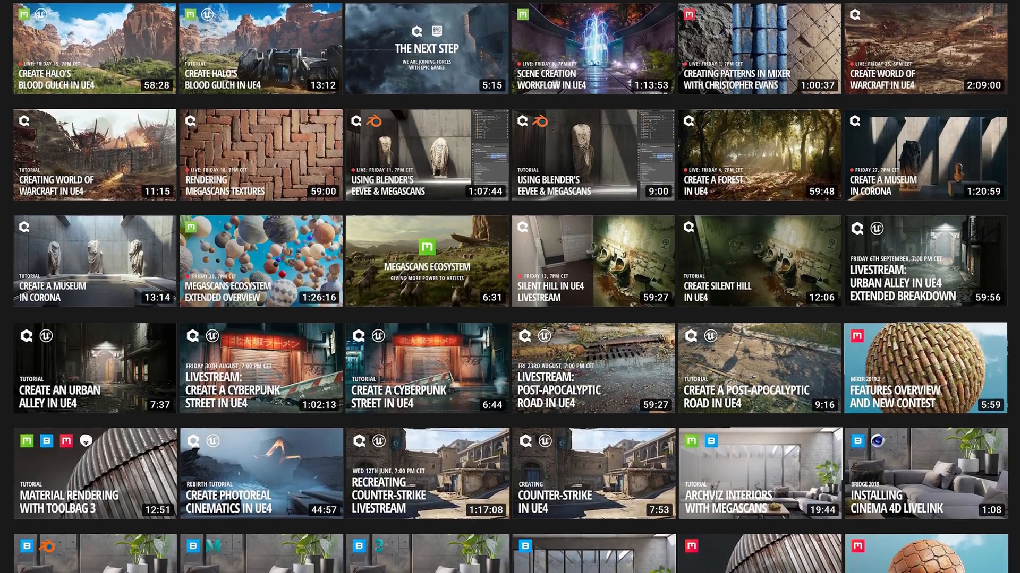
scroll(down, 3)
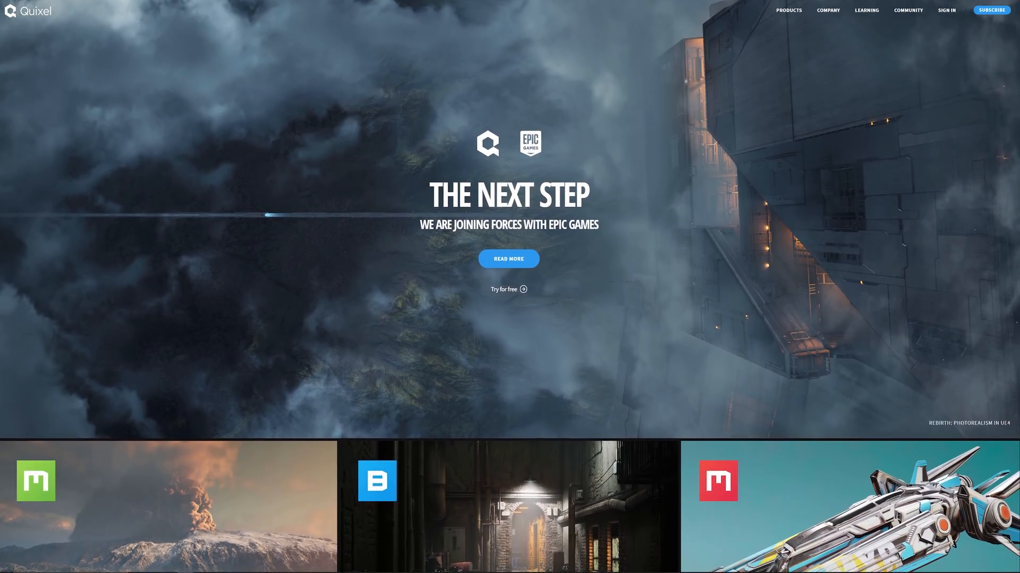
scroll(down, 3)
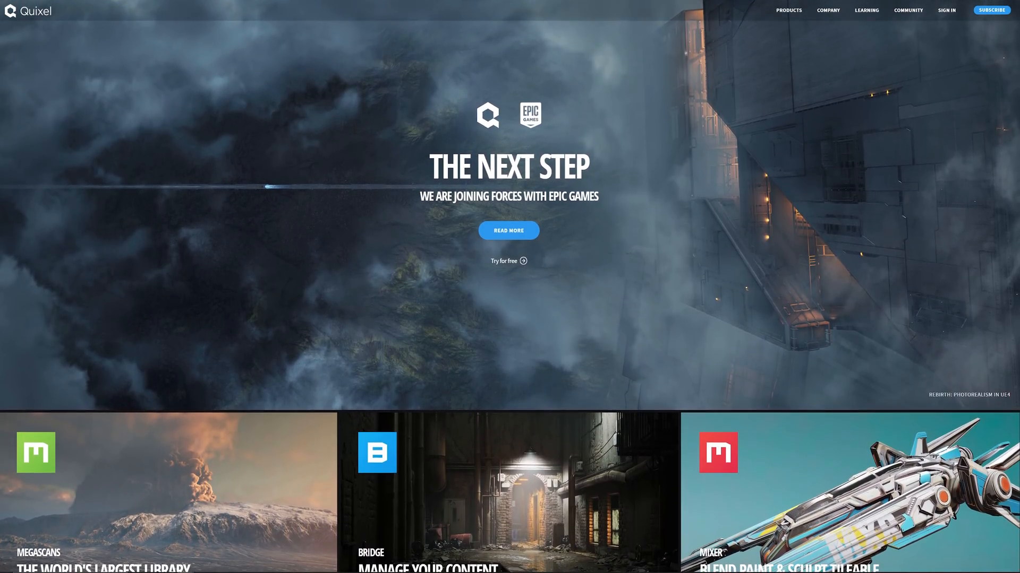
scroll(down, 3)
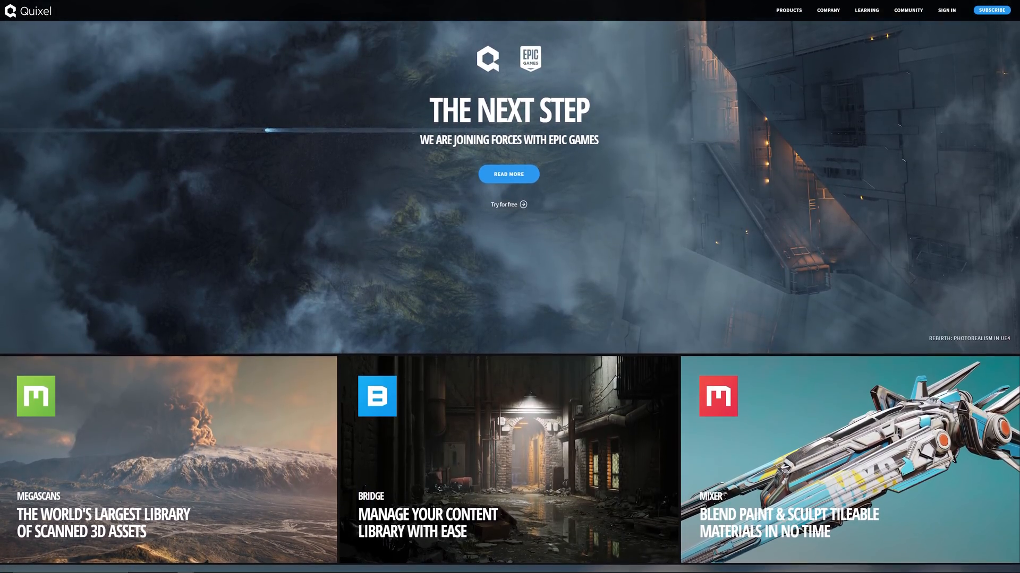
scroll(down, 3)
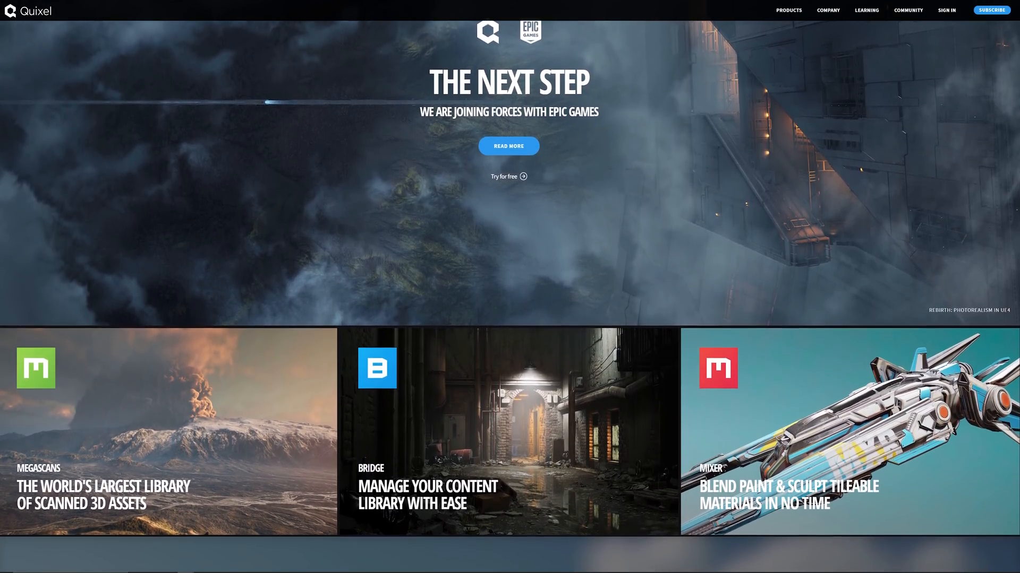
scroll(down, 3)
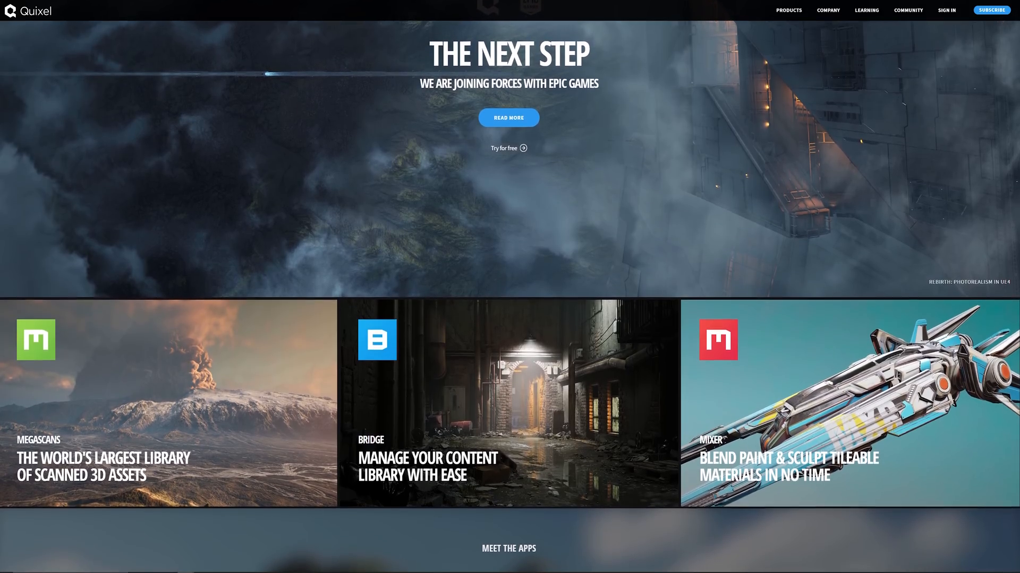
scroll(down, 3)
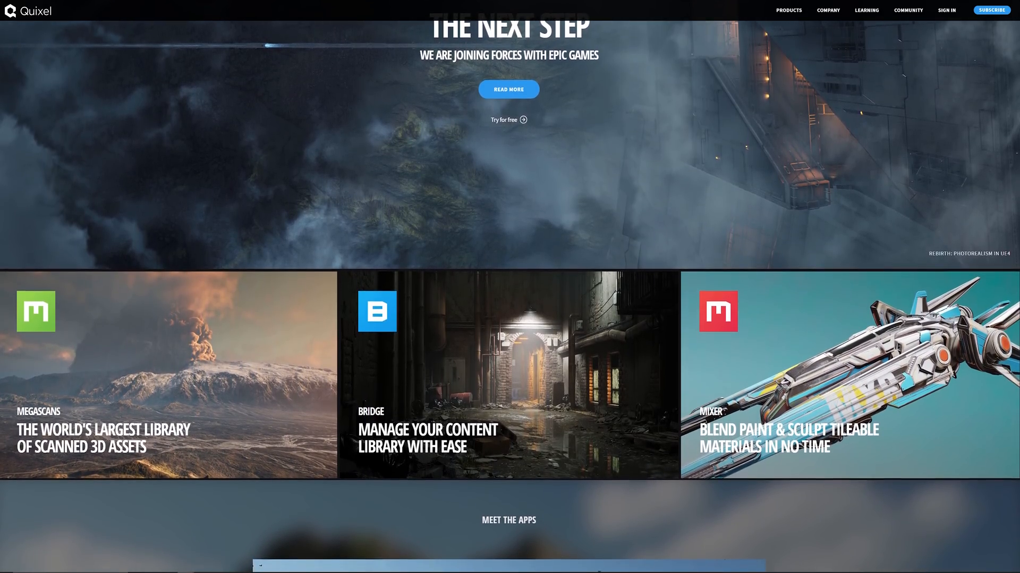
scroll(down, 3)
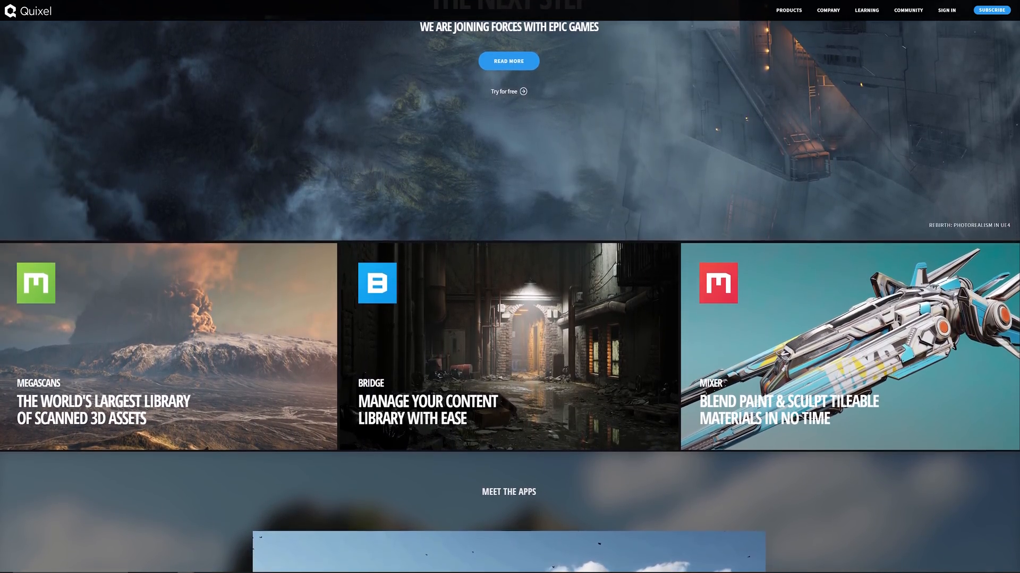
scroll(down, 3)
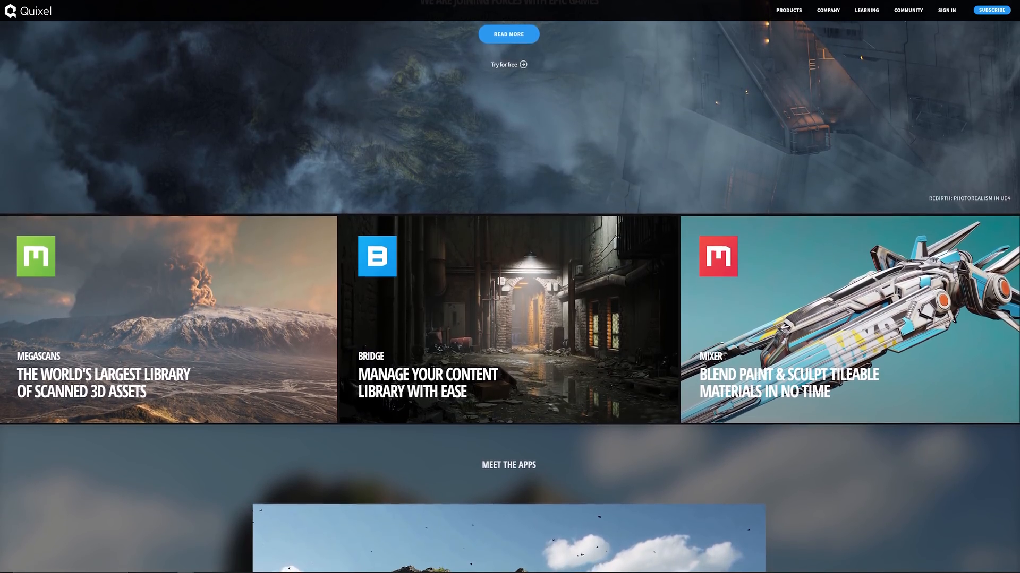
scroll(down, 3)
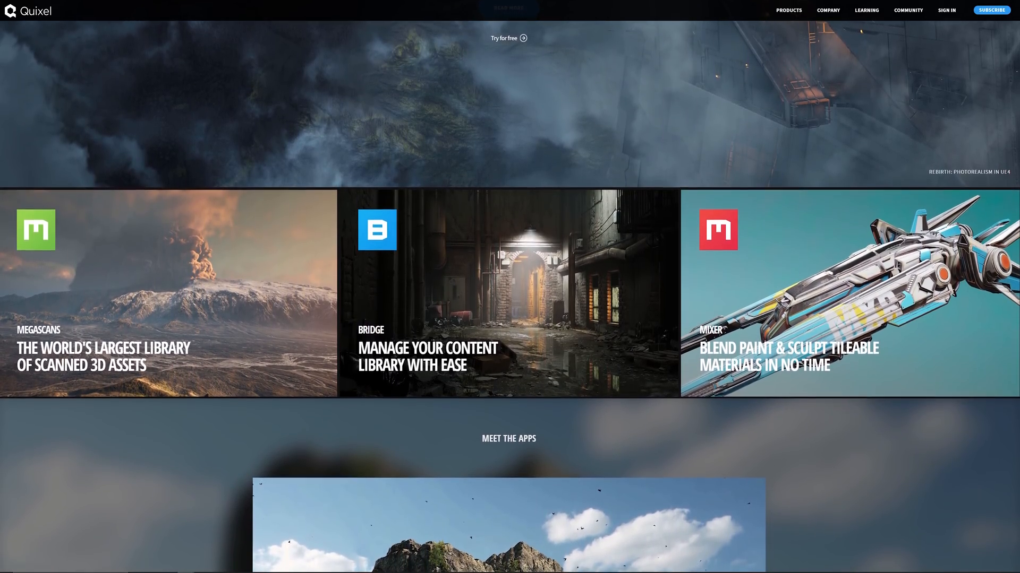
scroll(down, 3)
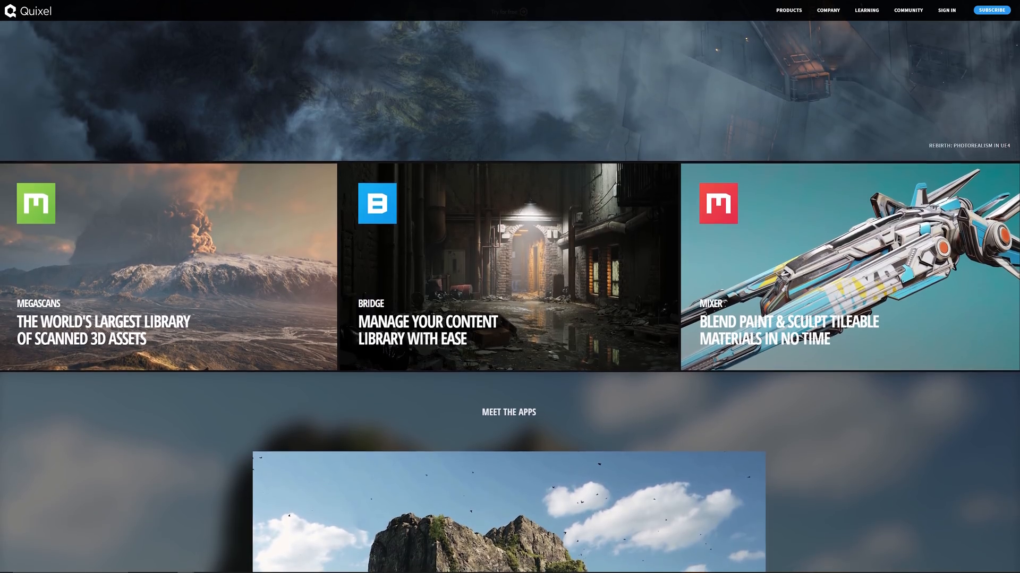
scroll(down, 3)
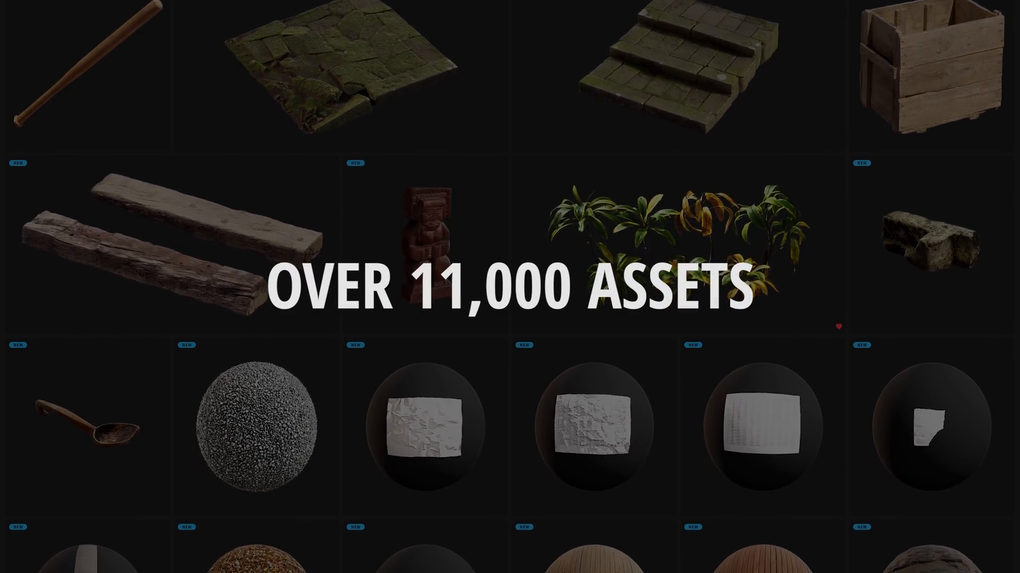
Scroll through the grid of NEW Megascans surface and 3D asset thumbnails.
scroll(down, 3)
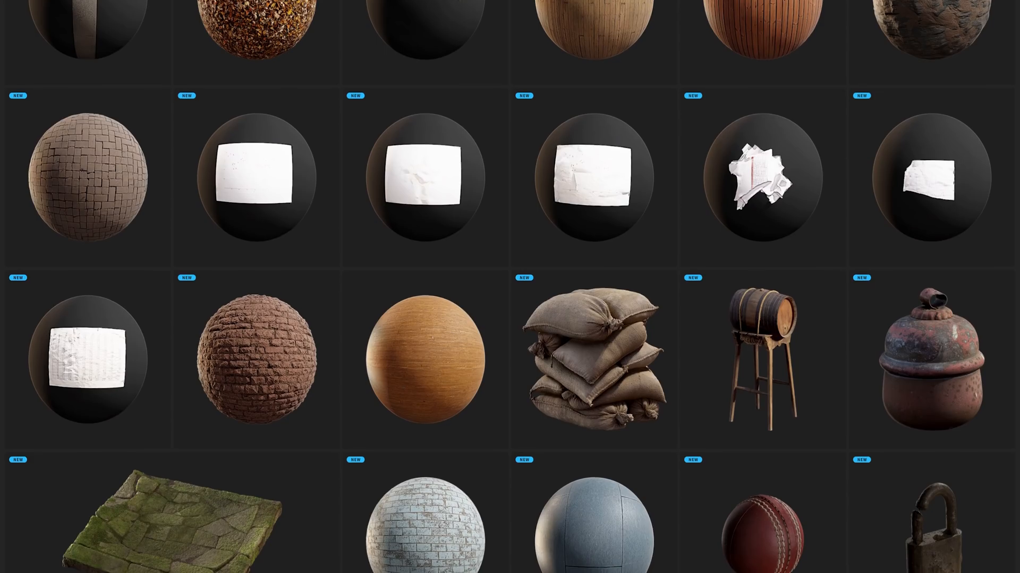
scroll(down, 3)
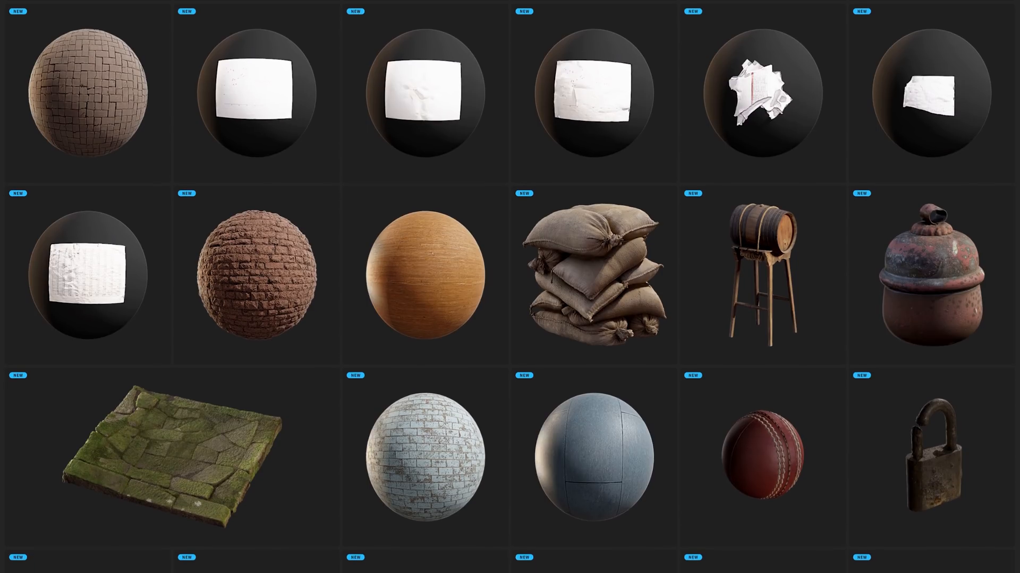
scroll(down, 3)
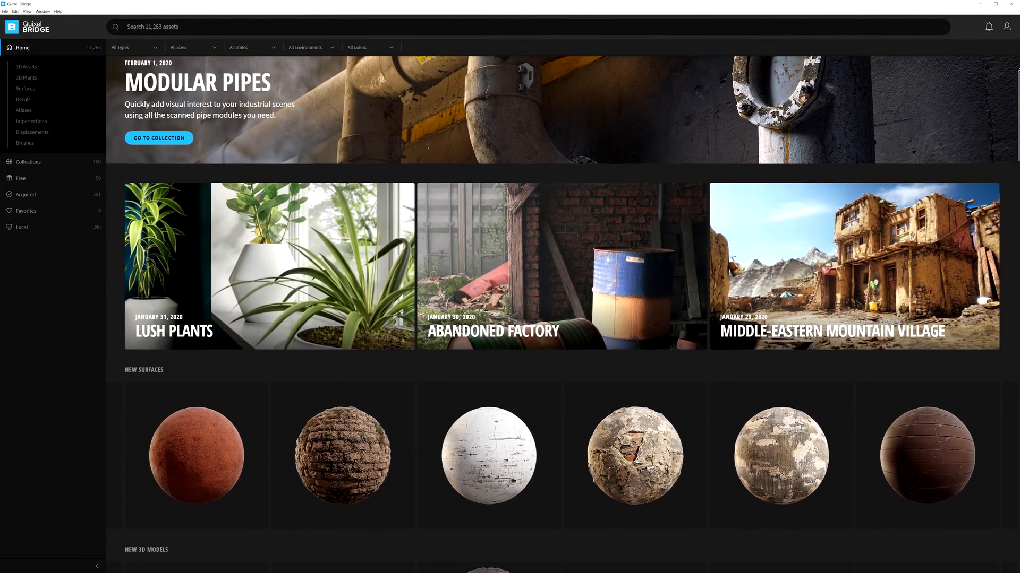
Show Bridge's Home tab with Modular Pipes, featured collections and New Surfaces.
click(47, 180)
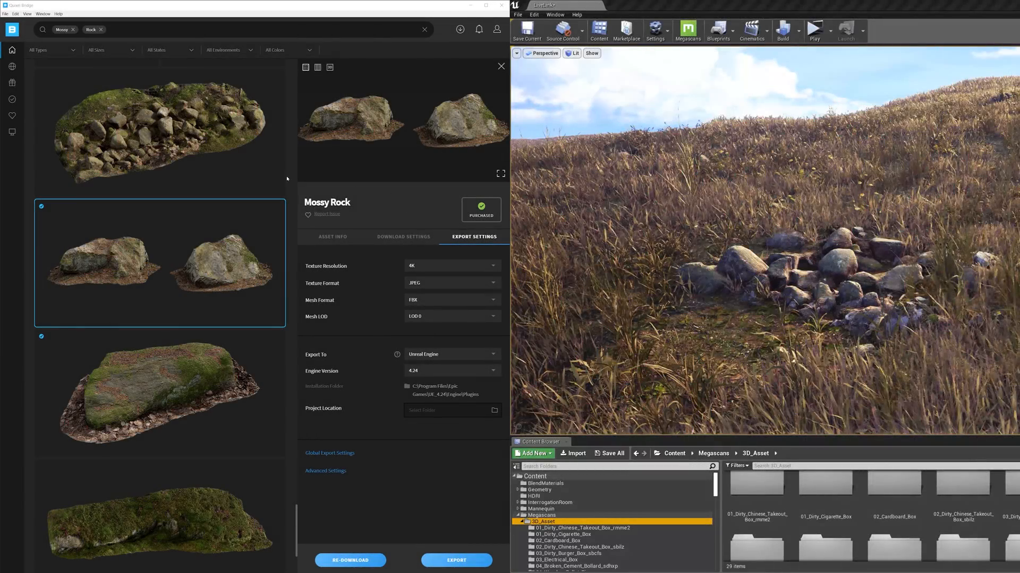
mouse_move(337, 446)
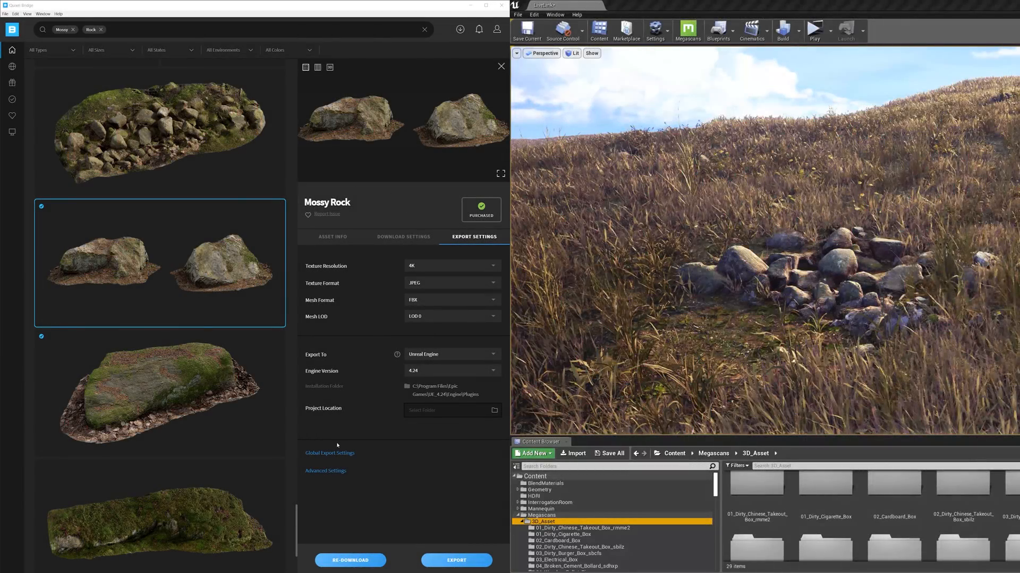
mouse_move(400, 472)
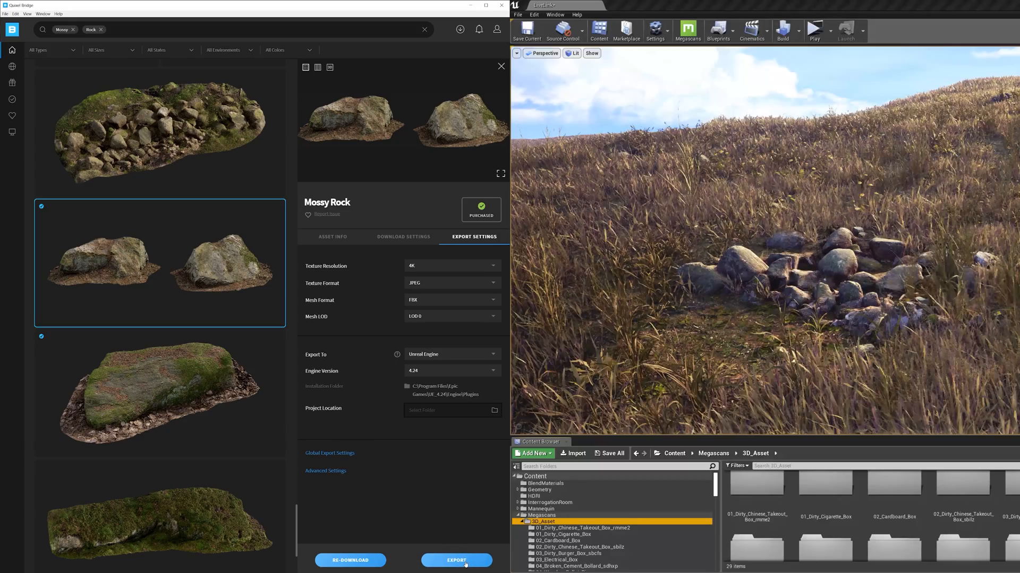
Export Mossy_Rock_02 to Unreal Engine 4.24 and switch over to the UE4 level.
click(456, 559)
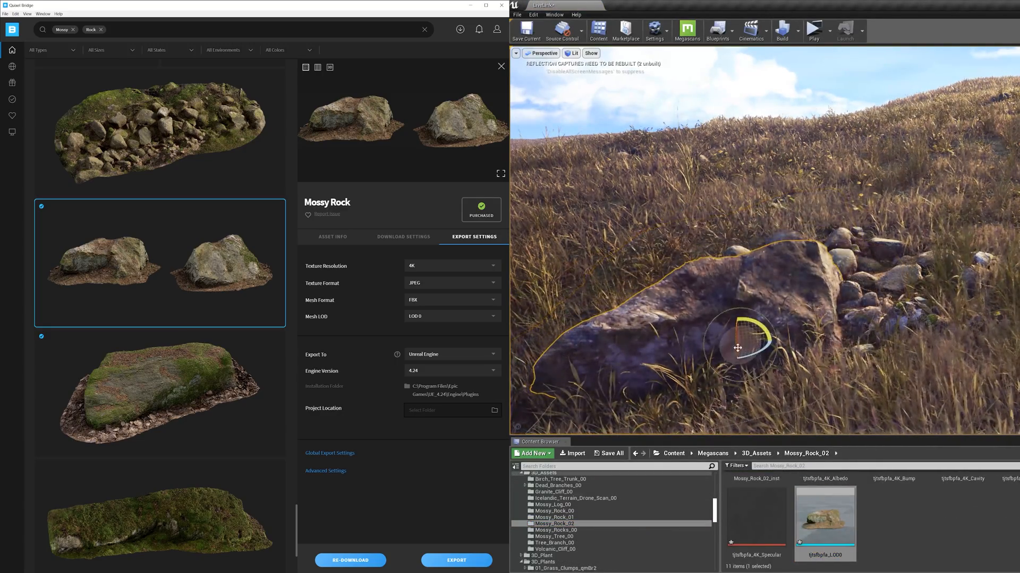
key(alt+tab)
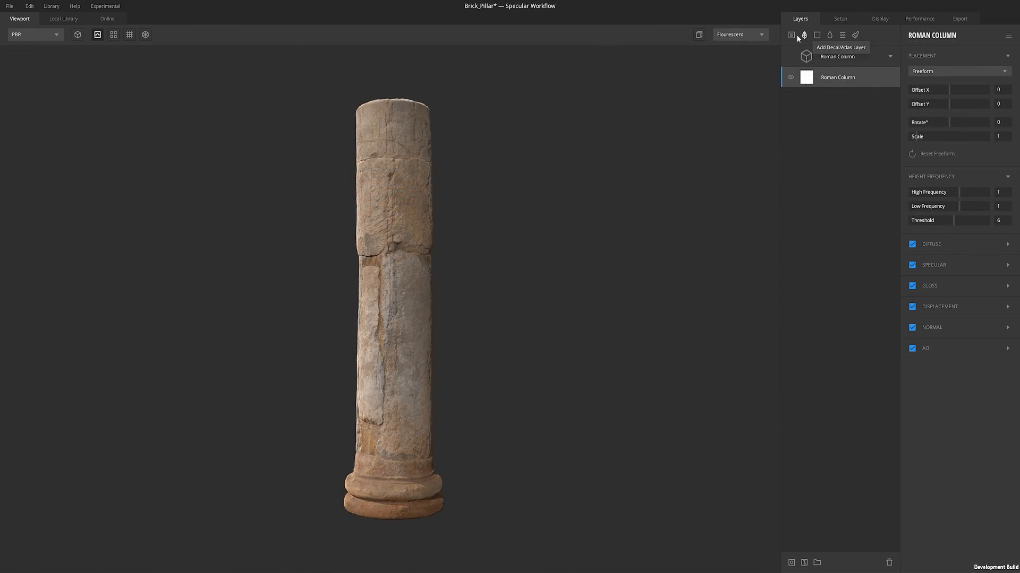
View the Roman Column layer of the Brick_Pillar project in Mixer's Layers tab.
click(792, 34)
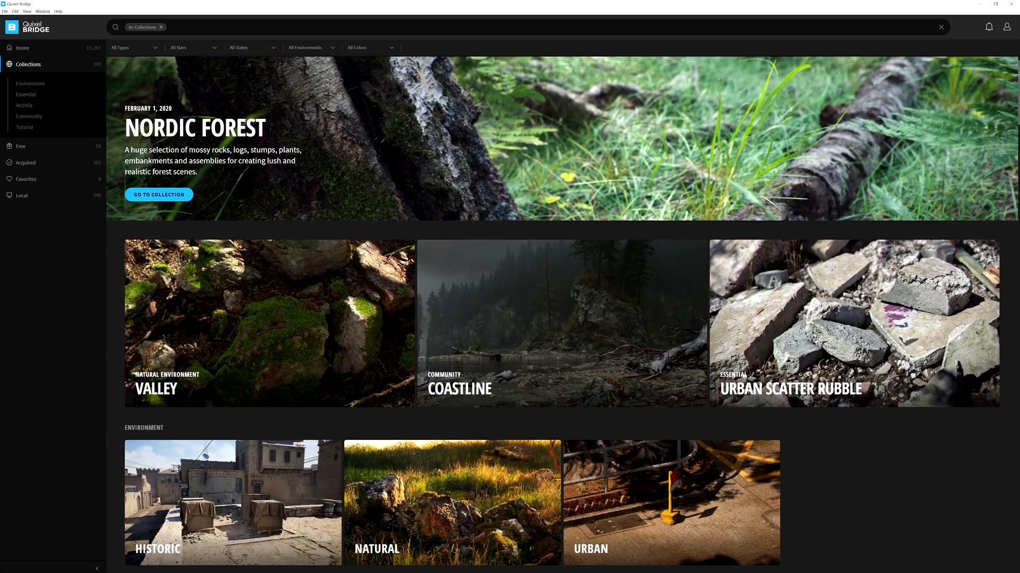
scroll(down, 3)
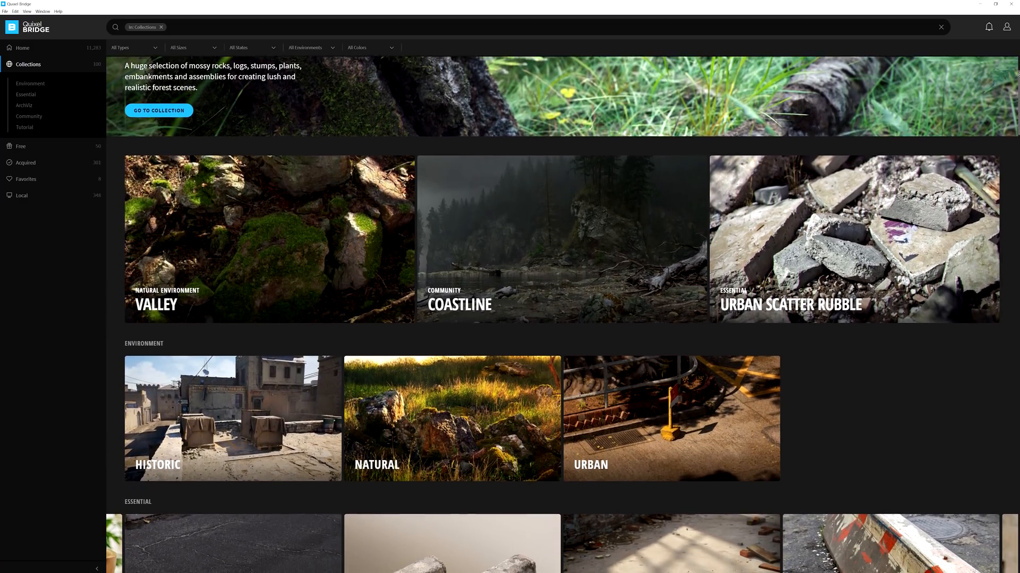
scroll(down, 3)
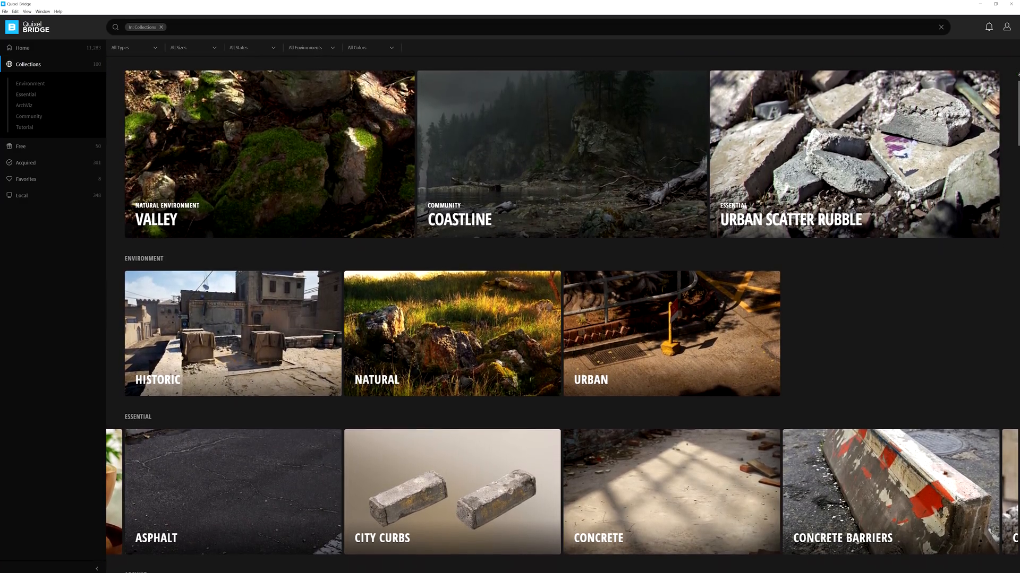
scroll(down, 3)
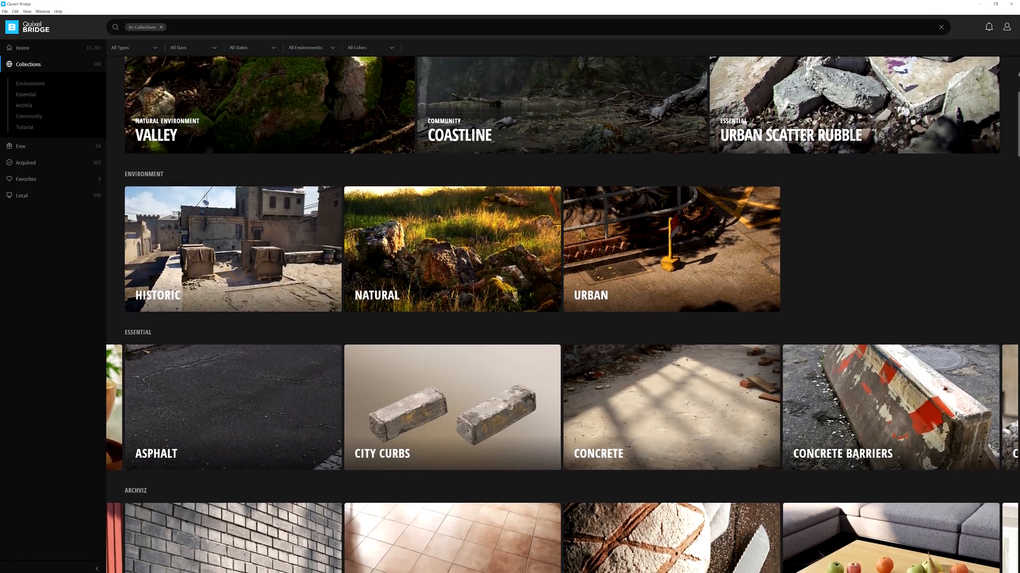
scroll(down, 3)
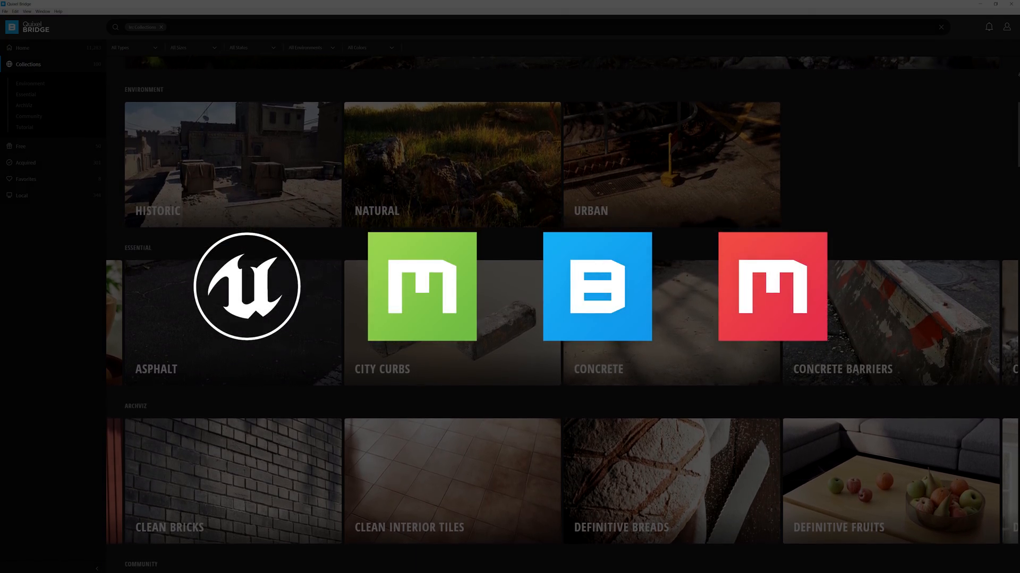
scroll(down, 3)
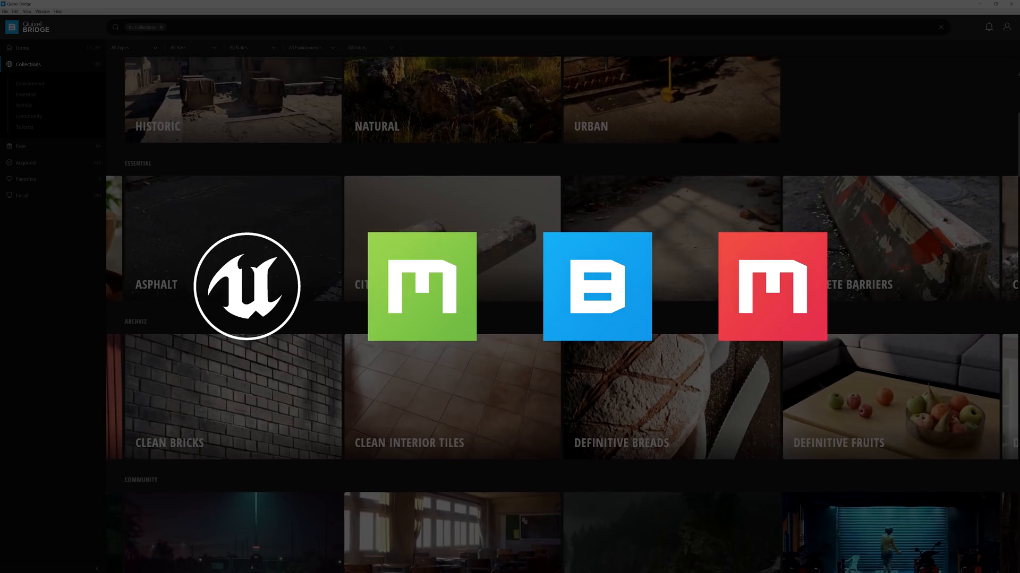
scroll(down, 3)
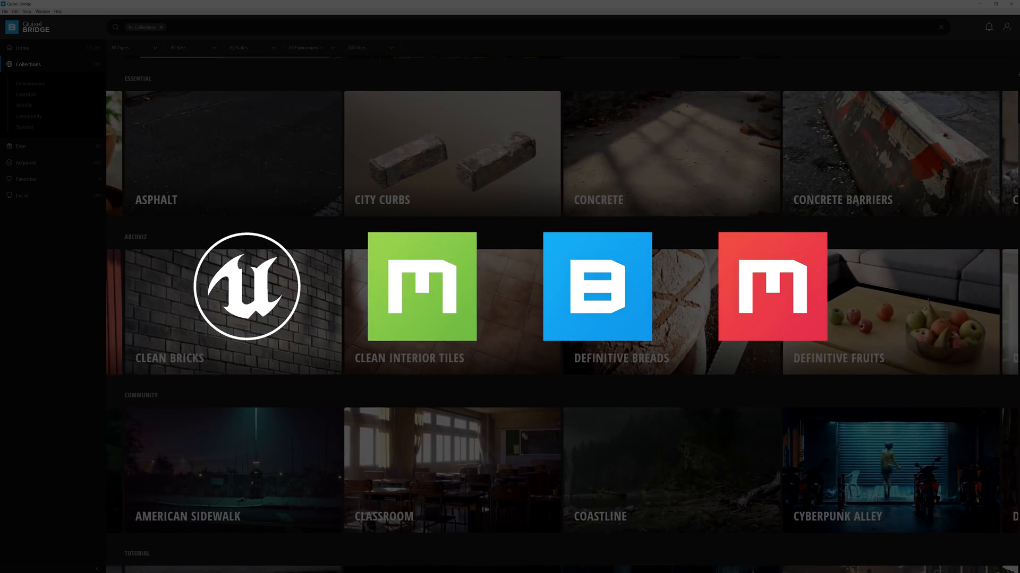
scroll(down, 3)
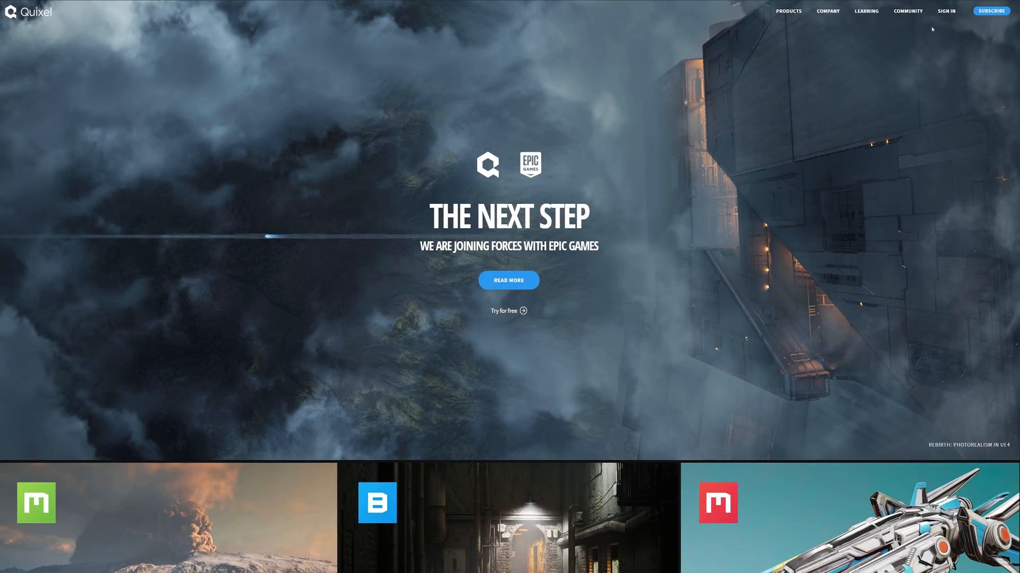
Sign in on quixel.com through an Epic Games account and log in.
click(945, 11)
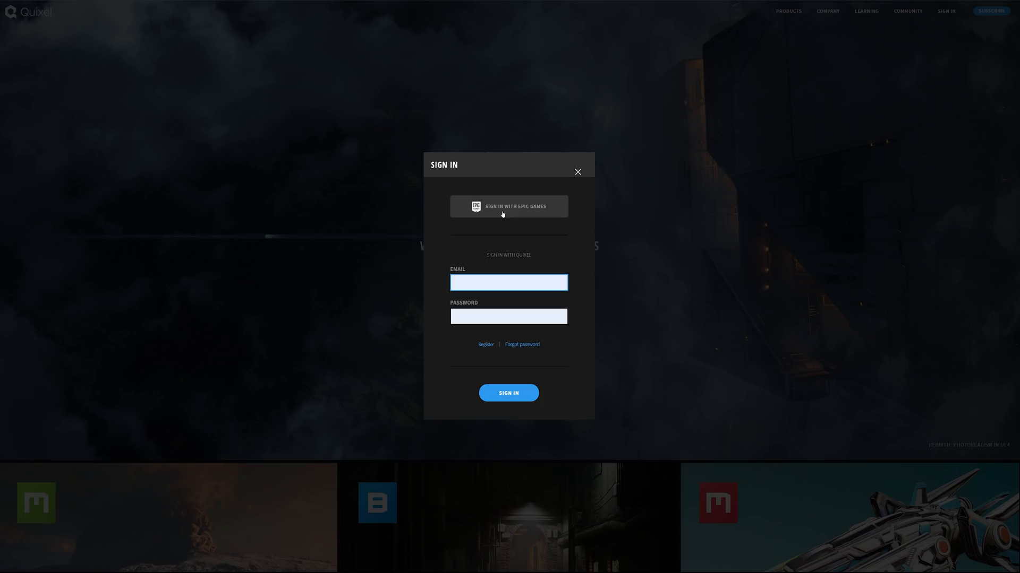
click(508, 207)
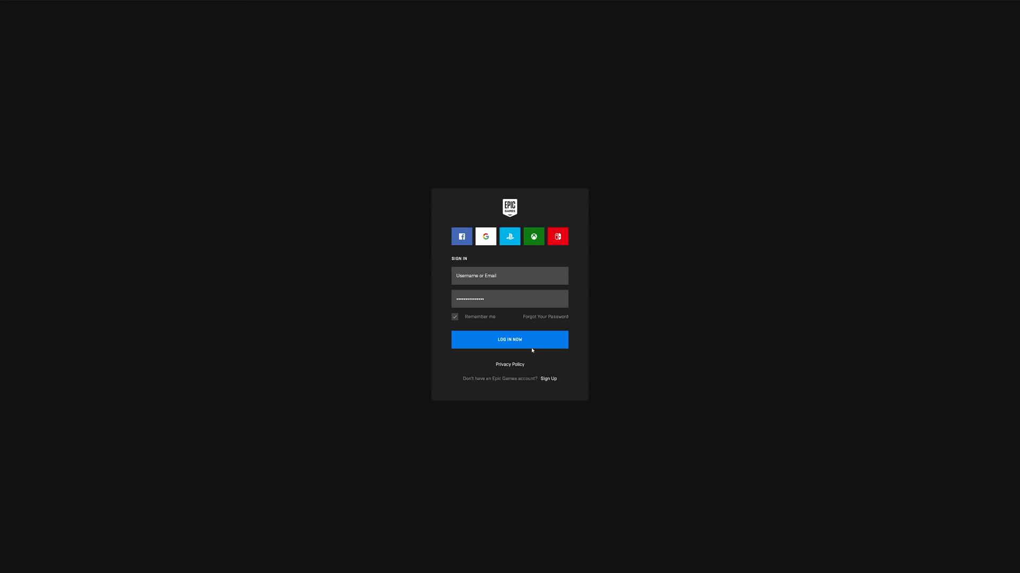
click(510, 340)
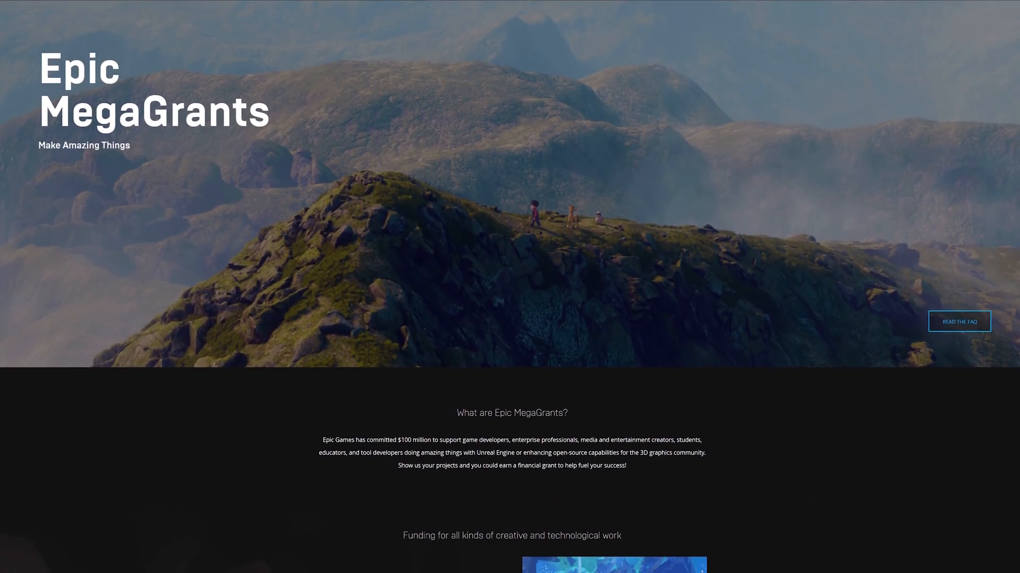
Scroll to the Game Developers and Media & Entertainment funding categories.
scroll(down, 3)
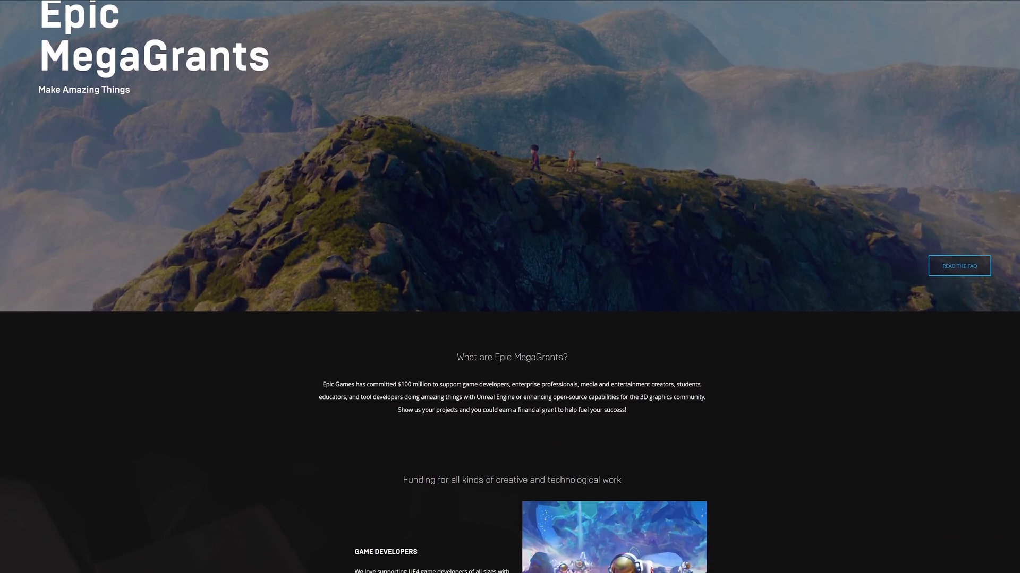
scroll(down, 3)
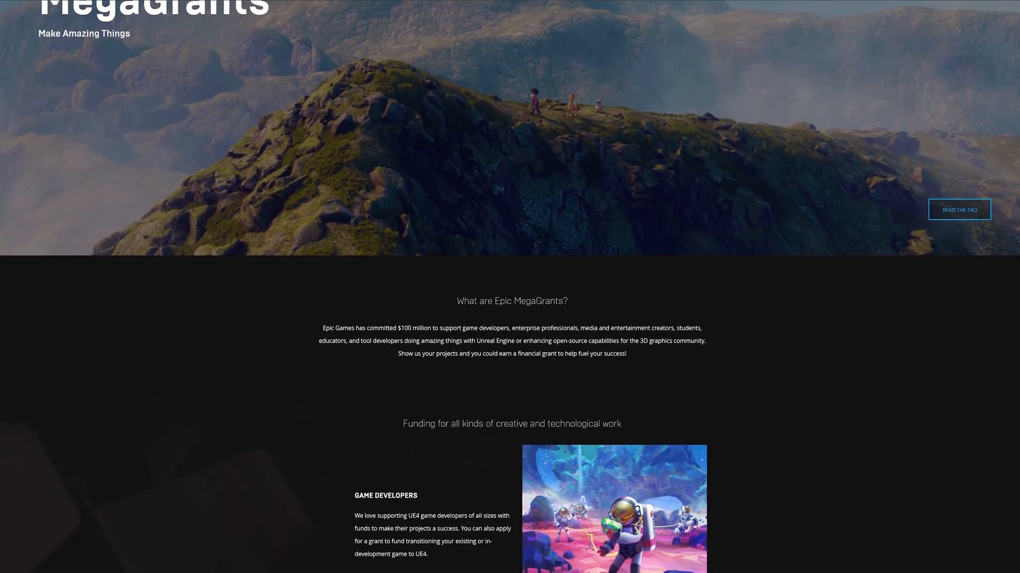
scroll(down, 3)
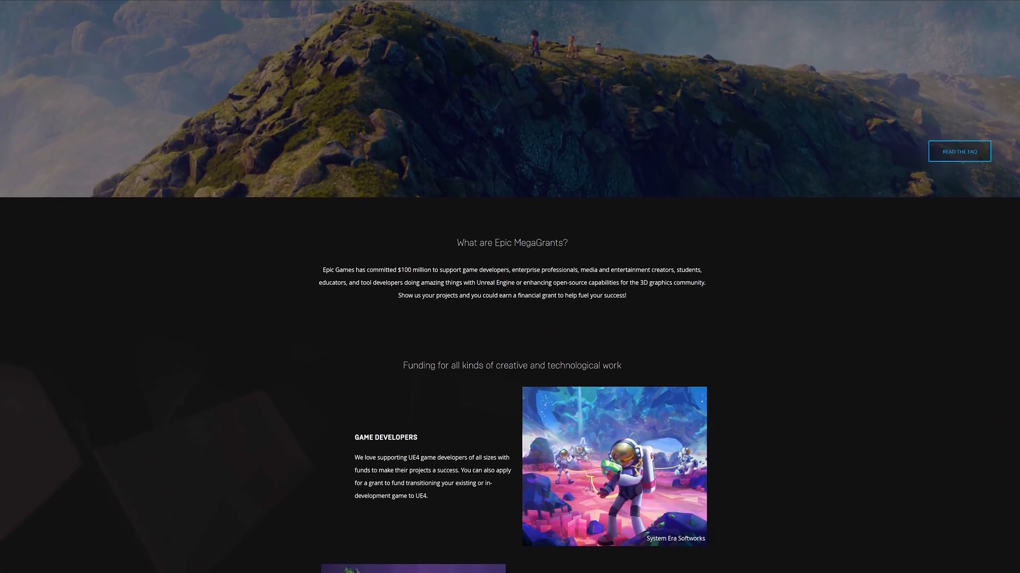
scroll(down, 3)
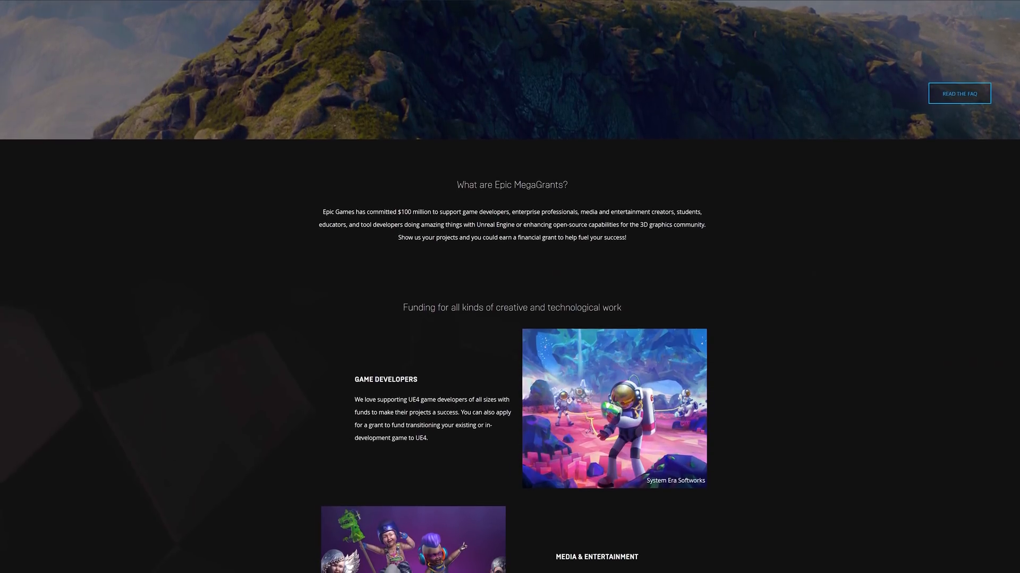
scroll(down, 3)
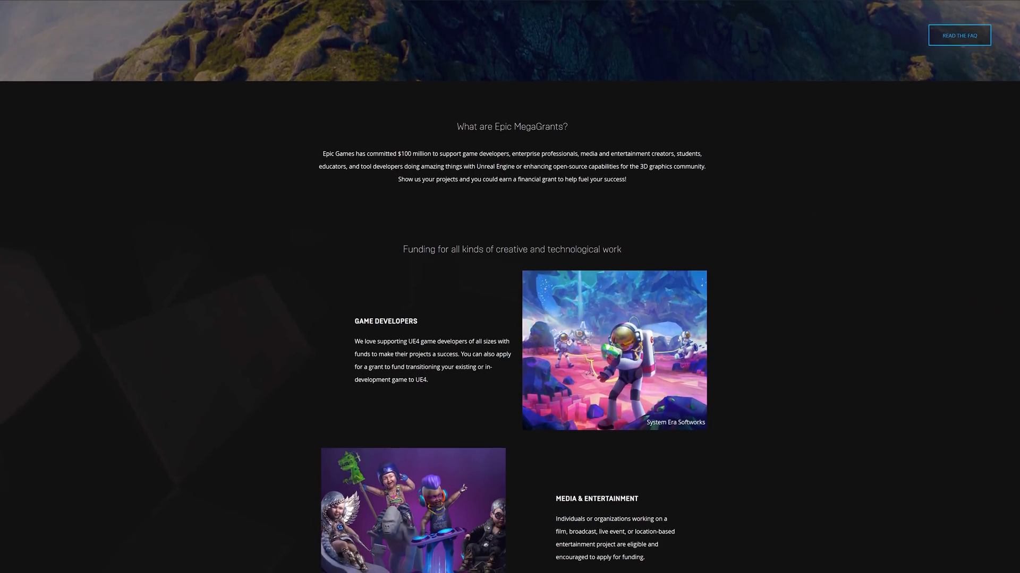